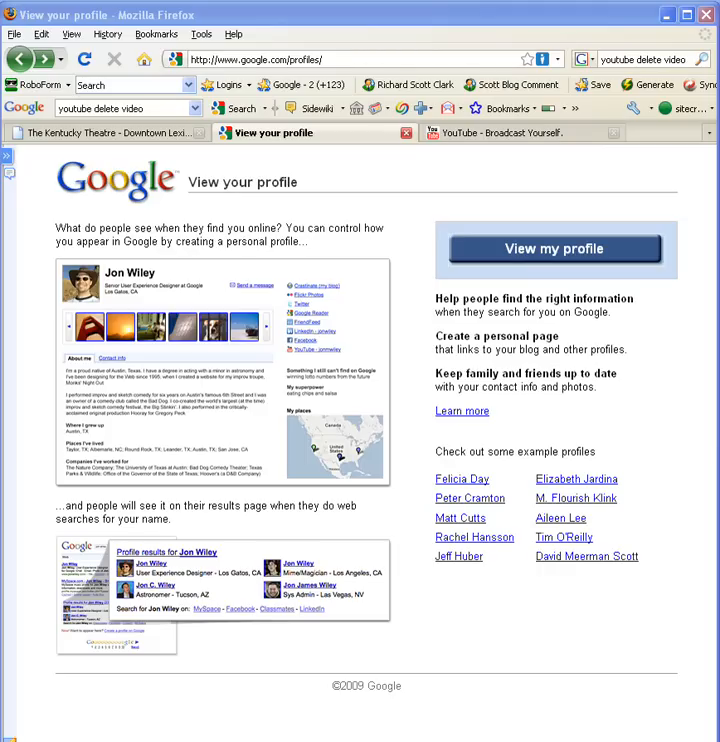
mouse_move(344, 122)
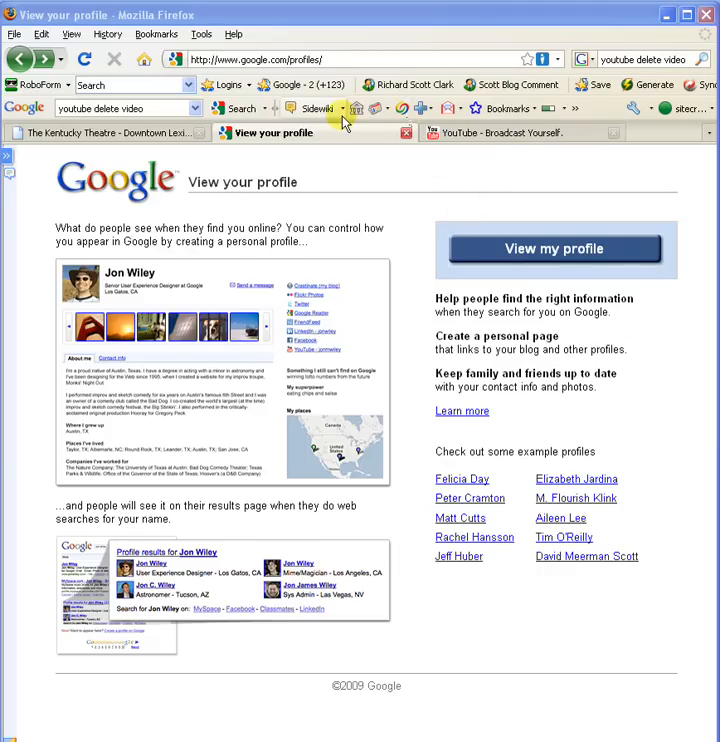
mouse_move(312, 108)
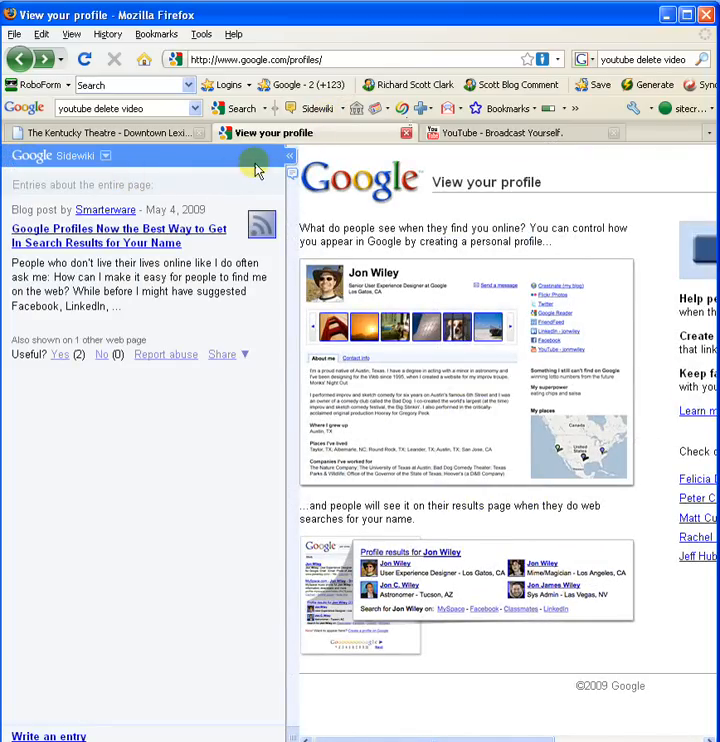
Close the page's Sidewiki entries and bring up Scott Clark's own public Google profile
click(292, 156)
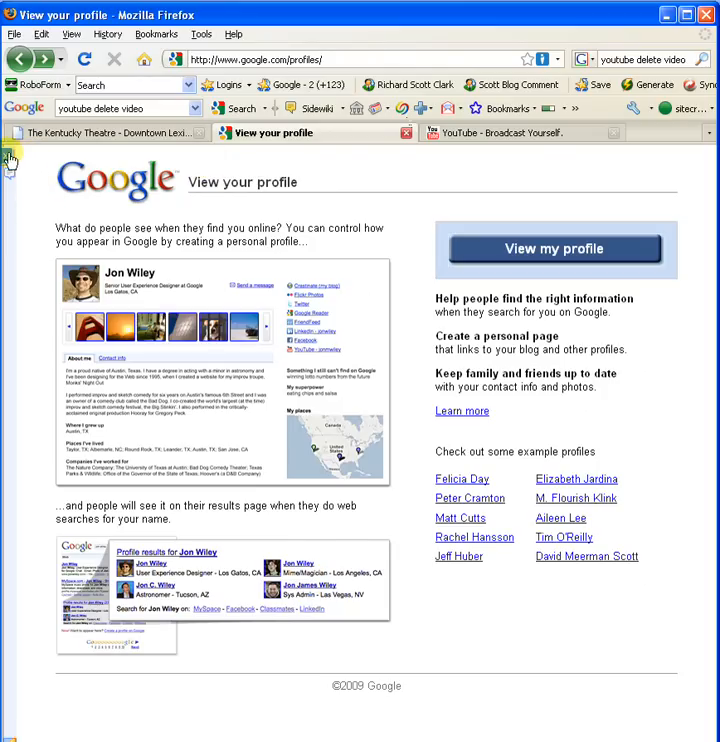
mouse_move(12, 206)
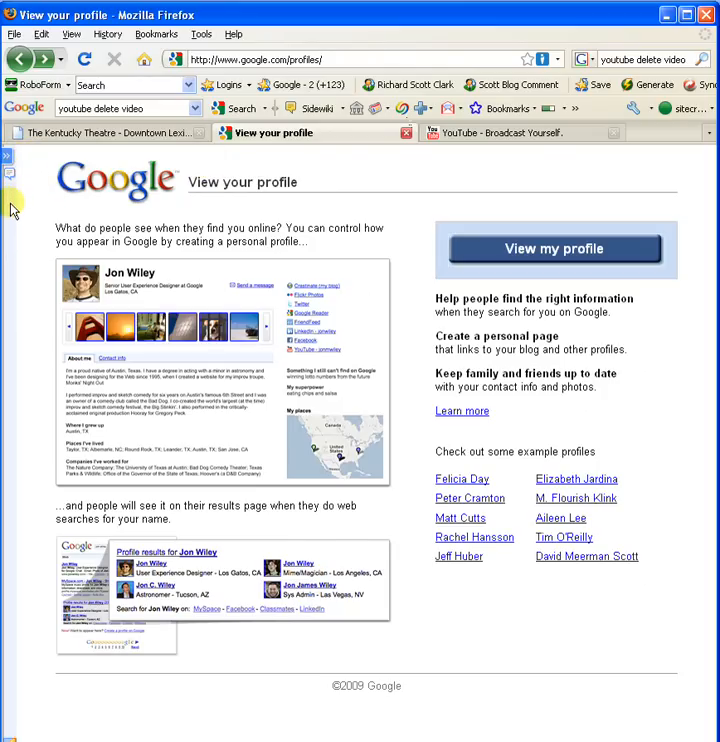
mouse_move(28, 198)
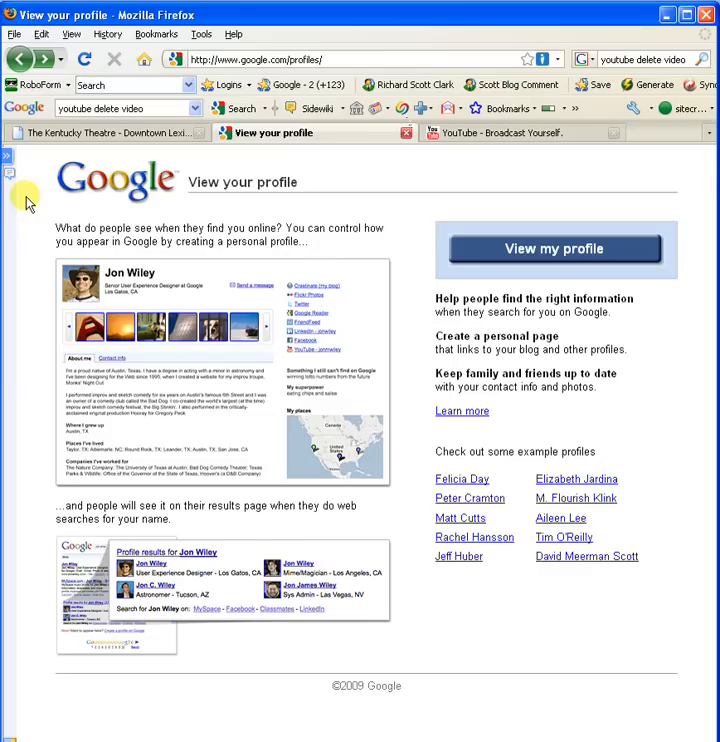
mouse_move(314, 162)
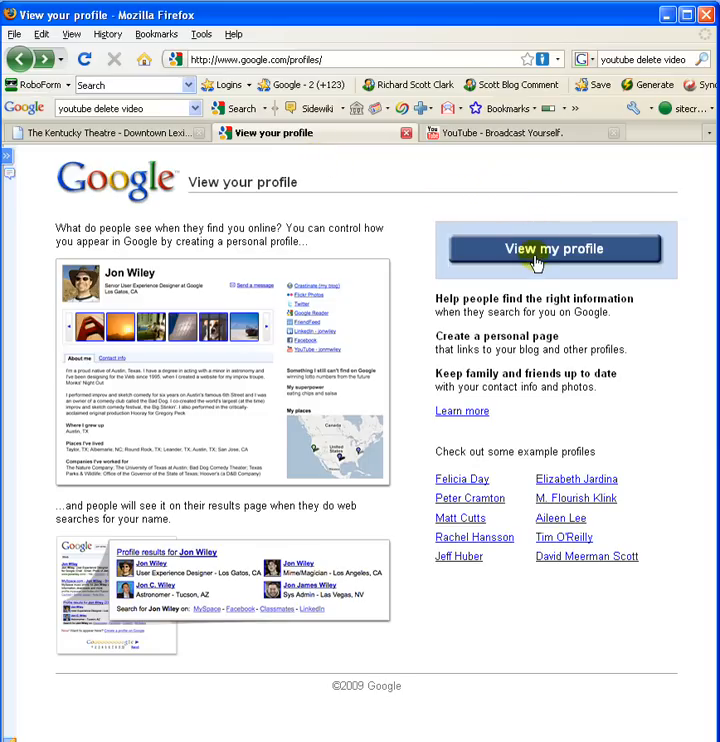
mouse_move(536, 260)
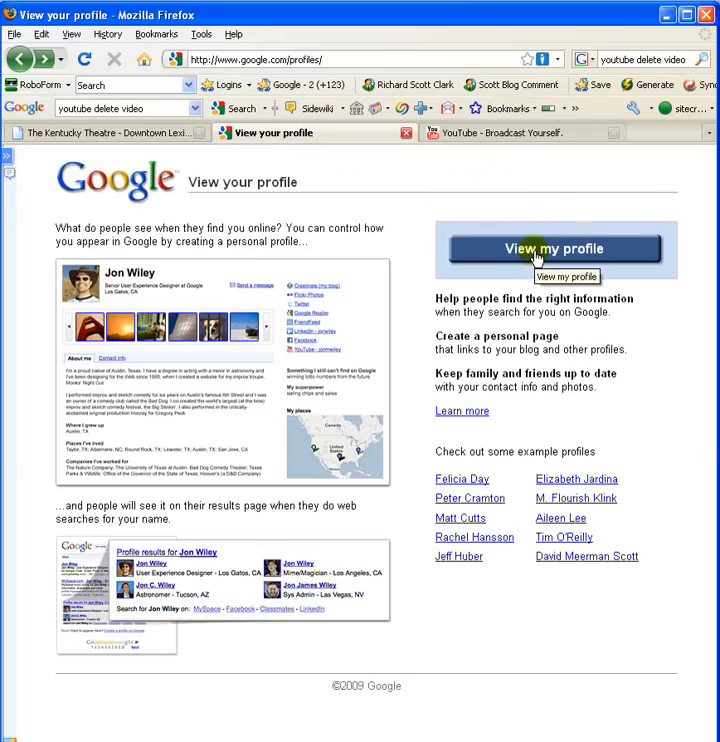
mouse_move(536, 258)
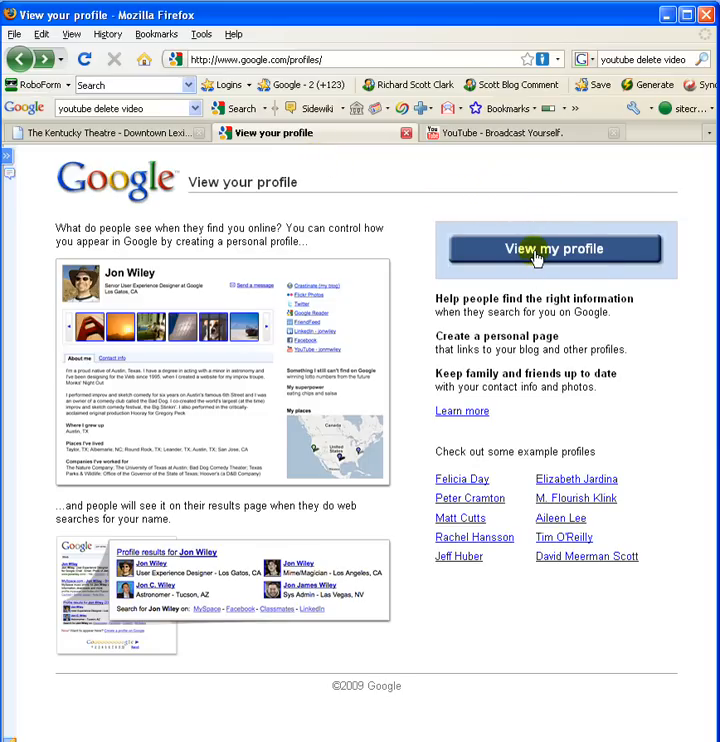
click(556, 250)
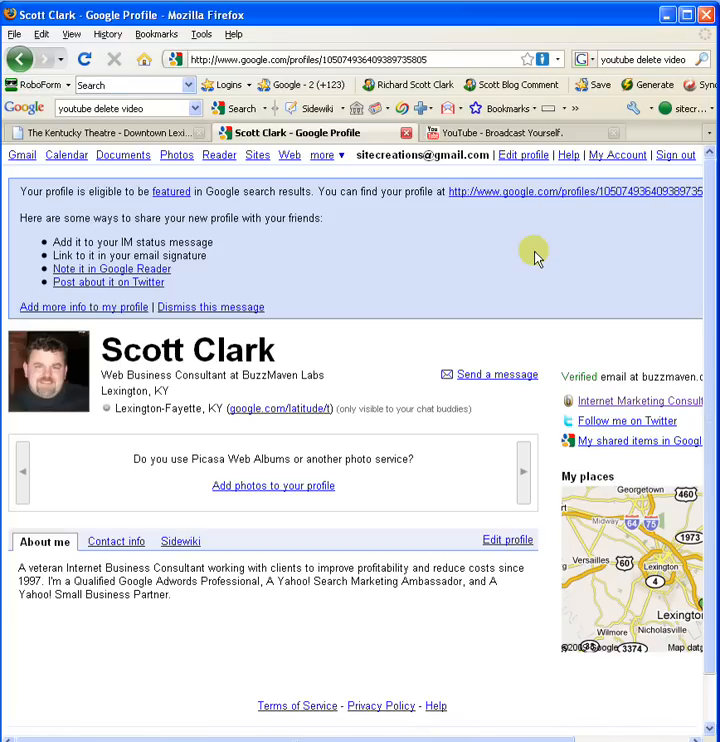
mouse_move(482, 260)
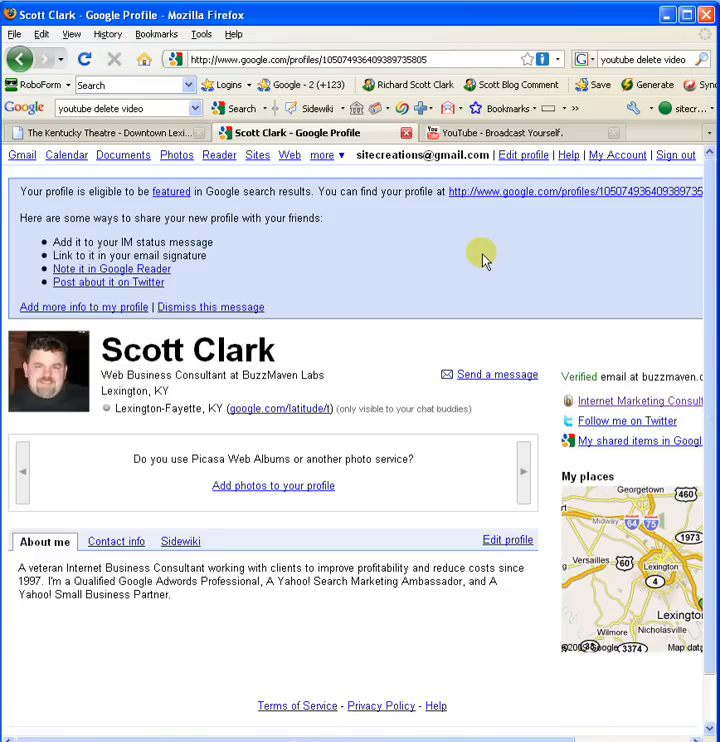
mouse_move(318, 188)
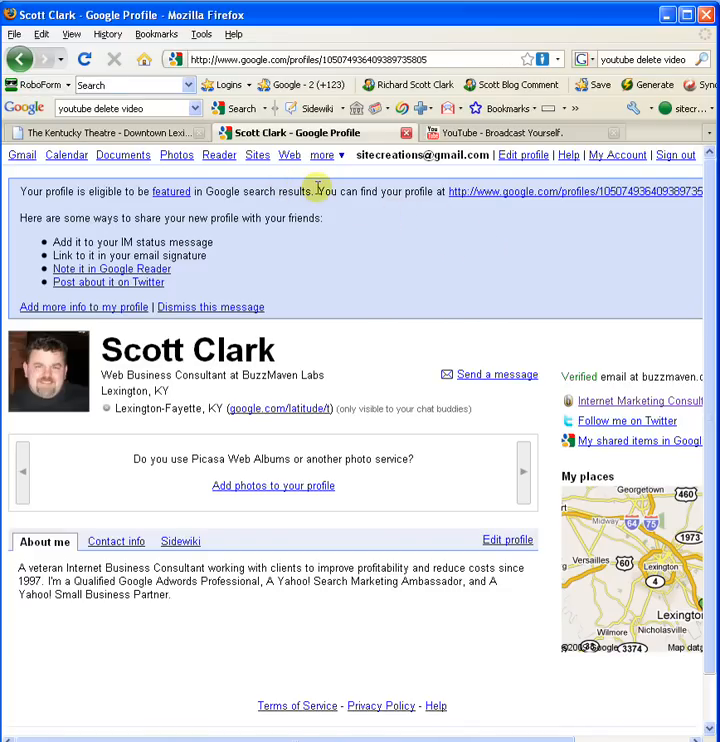
mouse_move(212, 130)
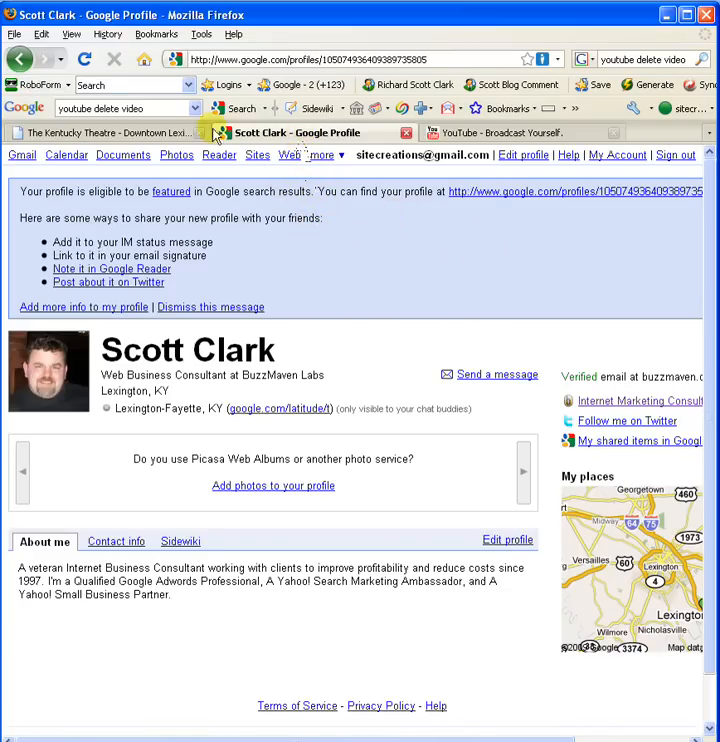
mouse_move(140, 132)
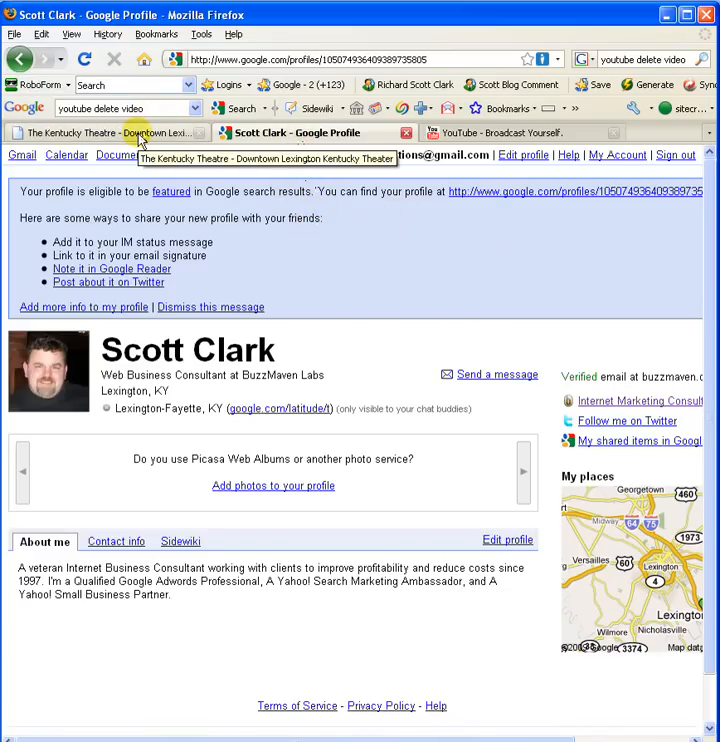
Return to the Kentucky Theatre site and start its Sidewiki sidebar for writing an entry
click(110, 132)
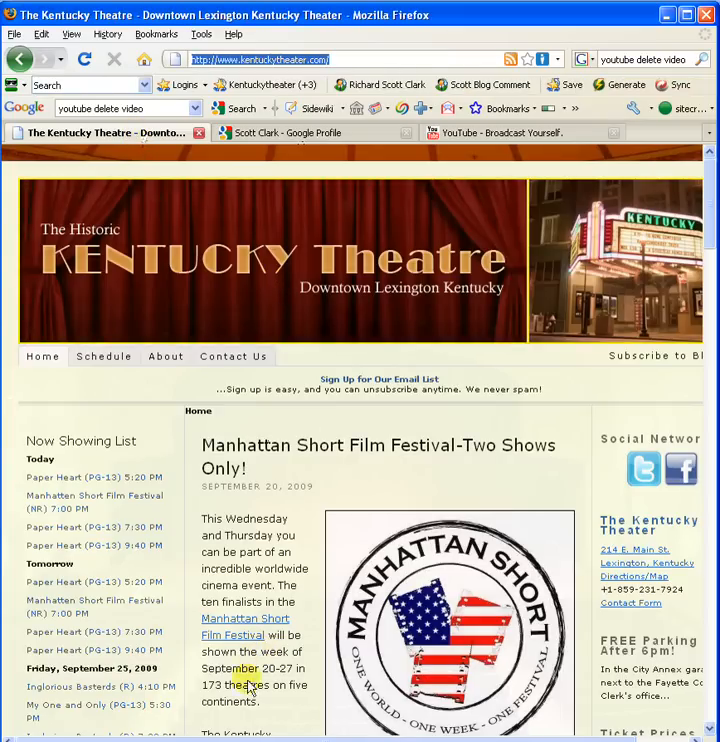
mouse_move(278, 188)
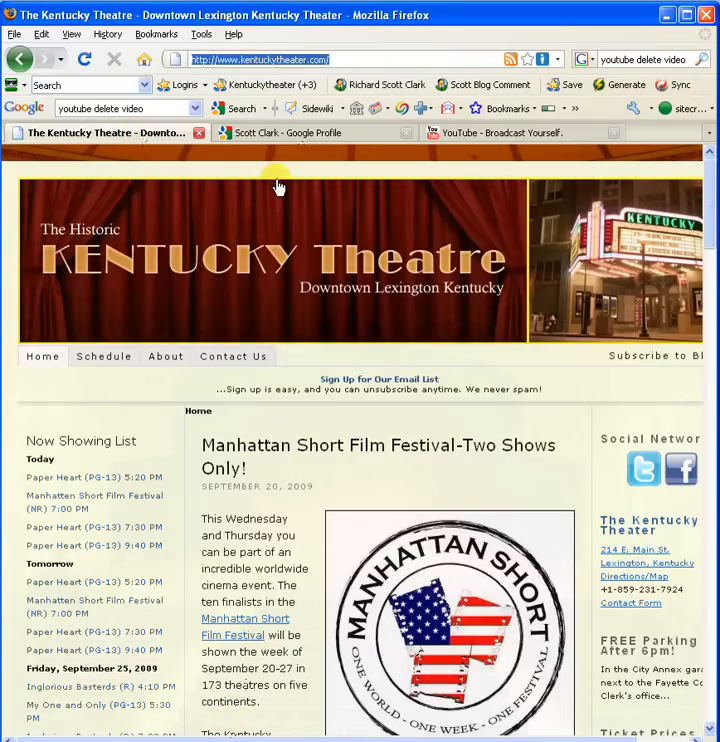
mouse_move(276, 174)
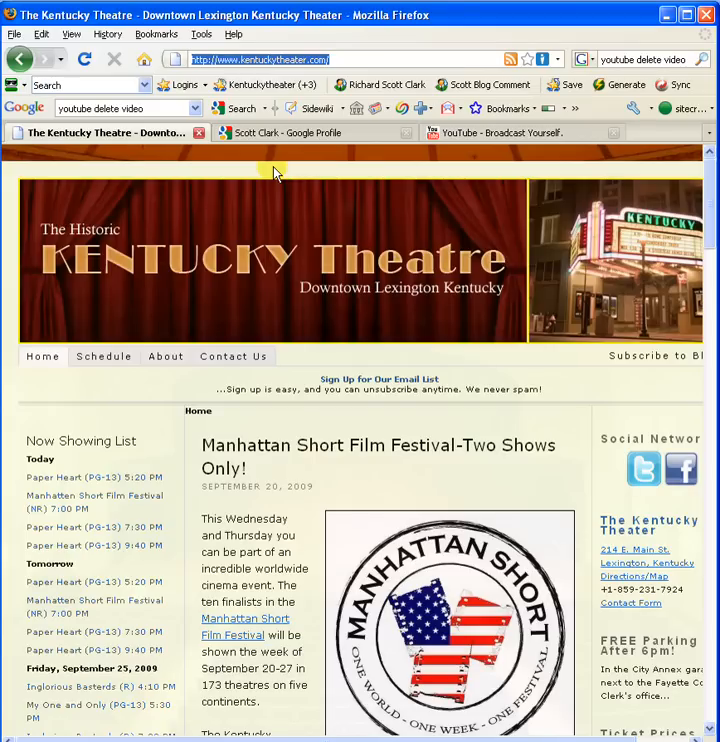
mouse_move(344, 112)
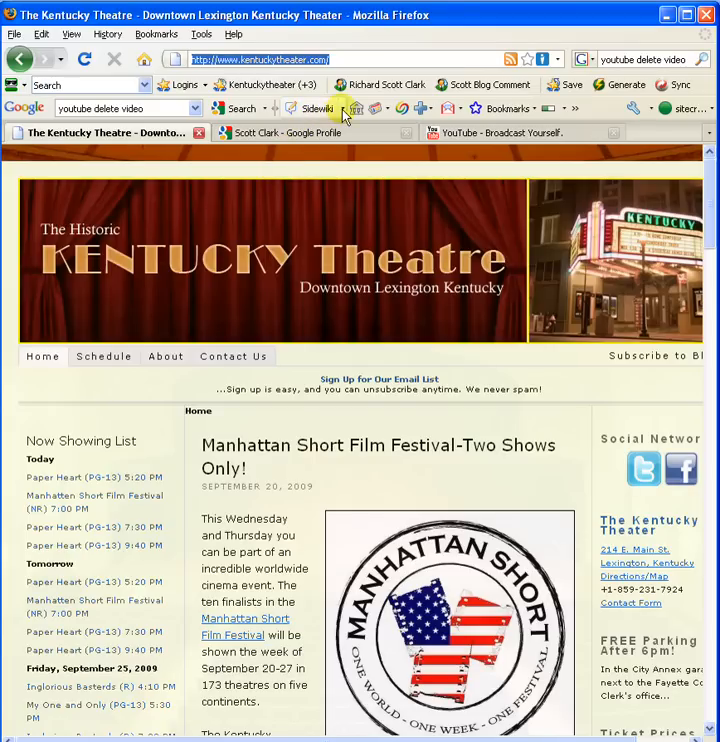
click(312, 108)
text(A wonderful place to watch Movies)
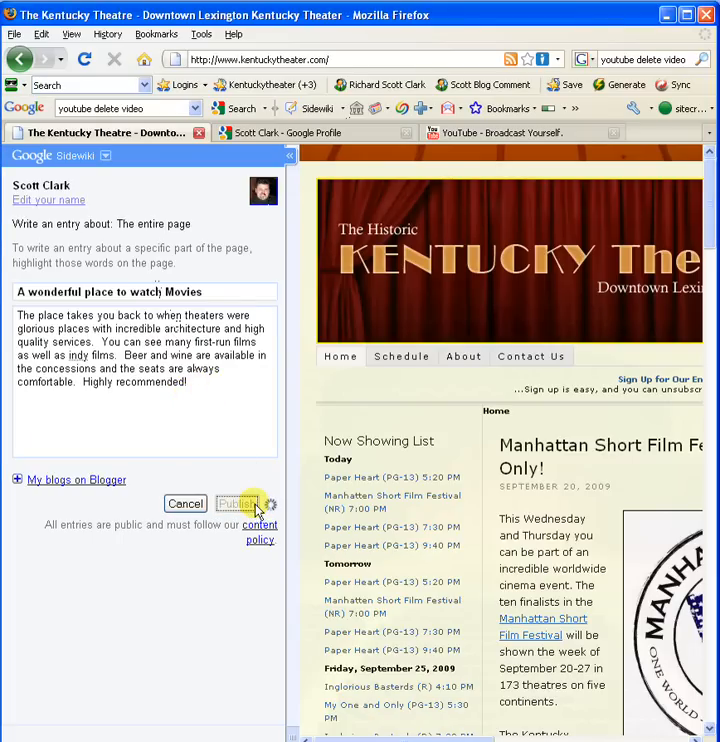
click(236, 504)
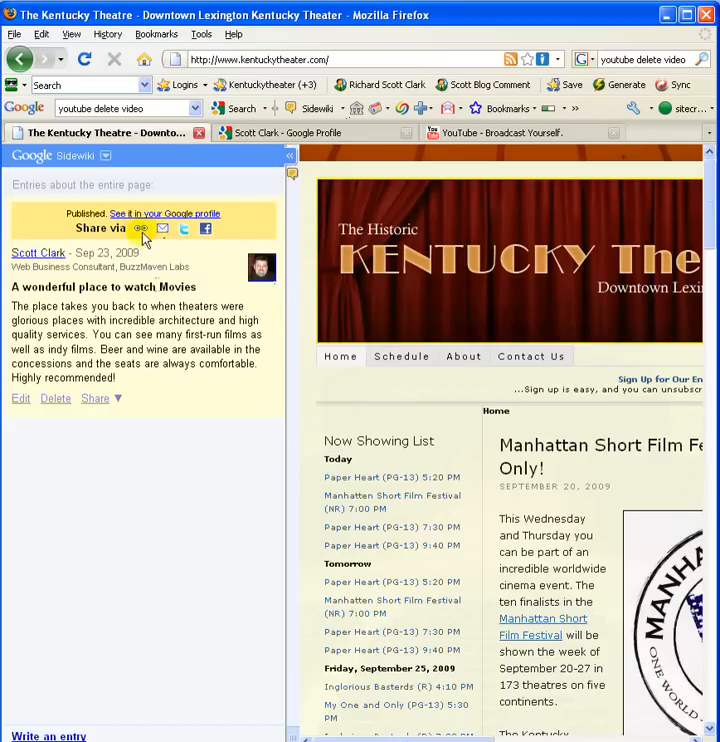
mouse_move(184, 228)
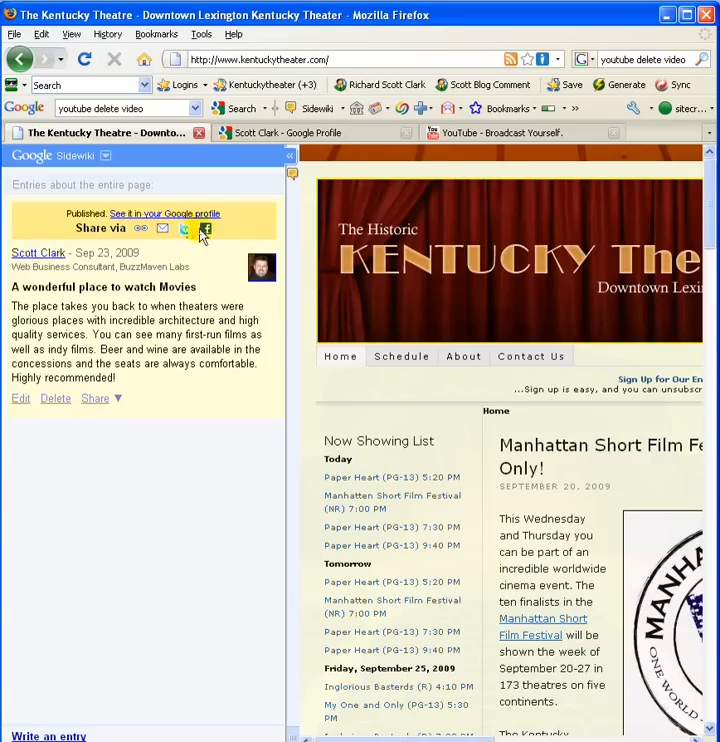
mouse_move(184, 336)
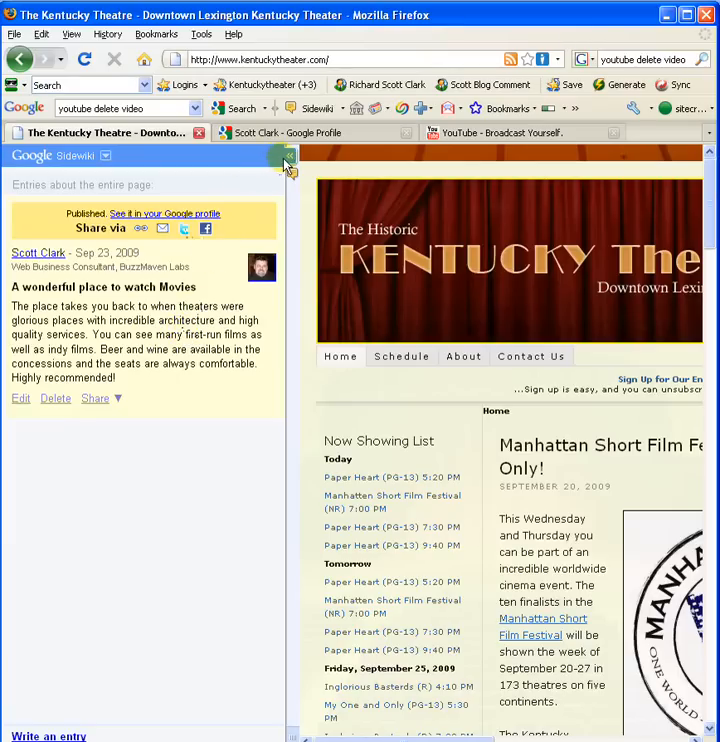
Hide the Sidewiki sidebar so the Kentucky Theatre homepage shows on its own
click(284, 156)
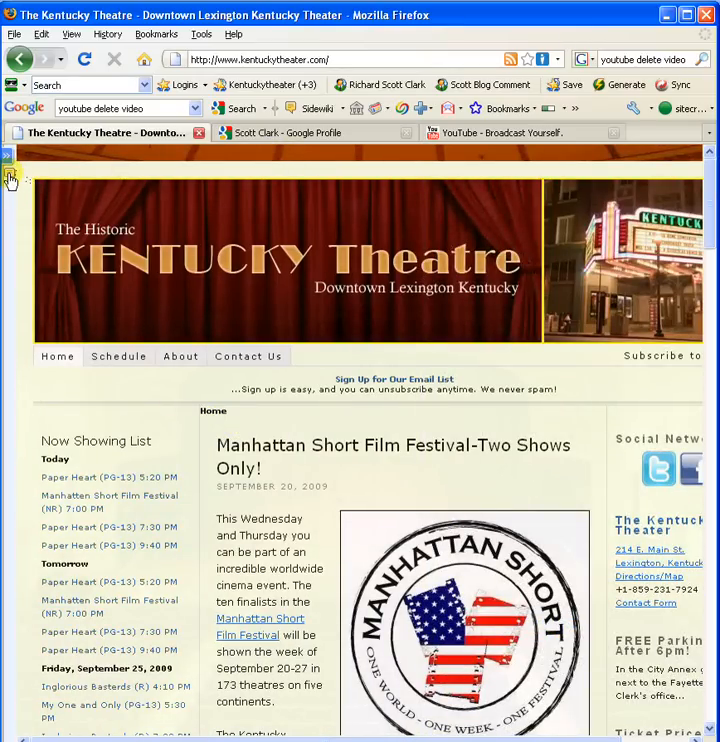
mouse_move(12, 176)
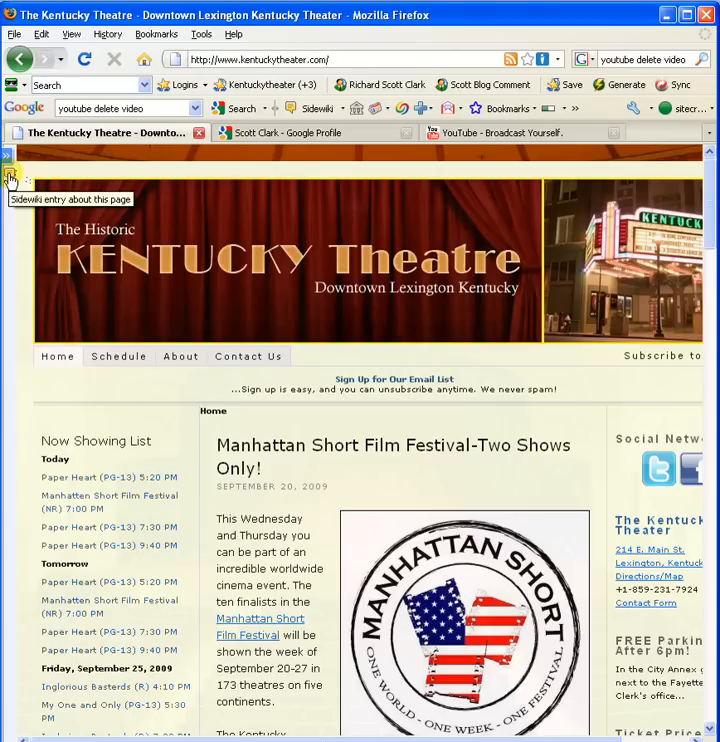
mouse_move(14, 192)
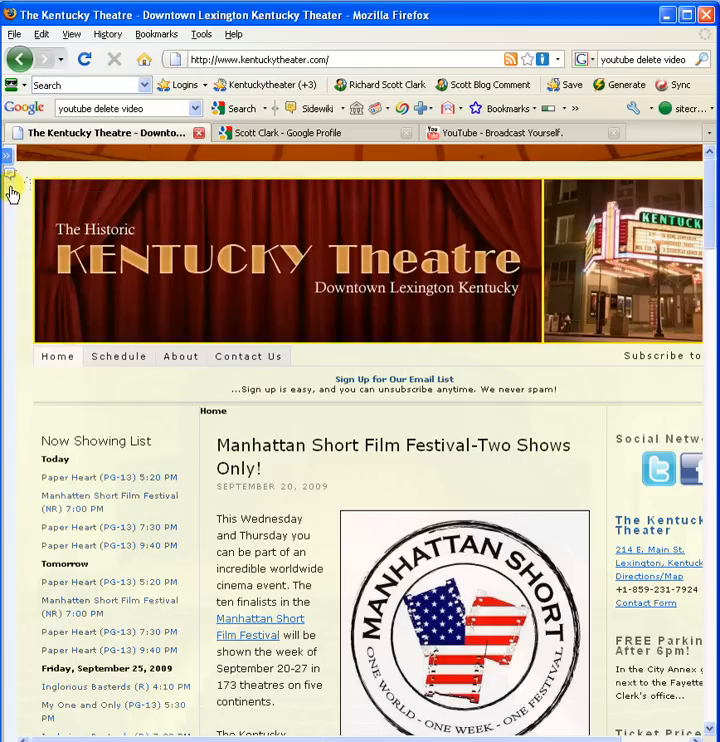
mouse_move(68, 180)
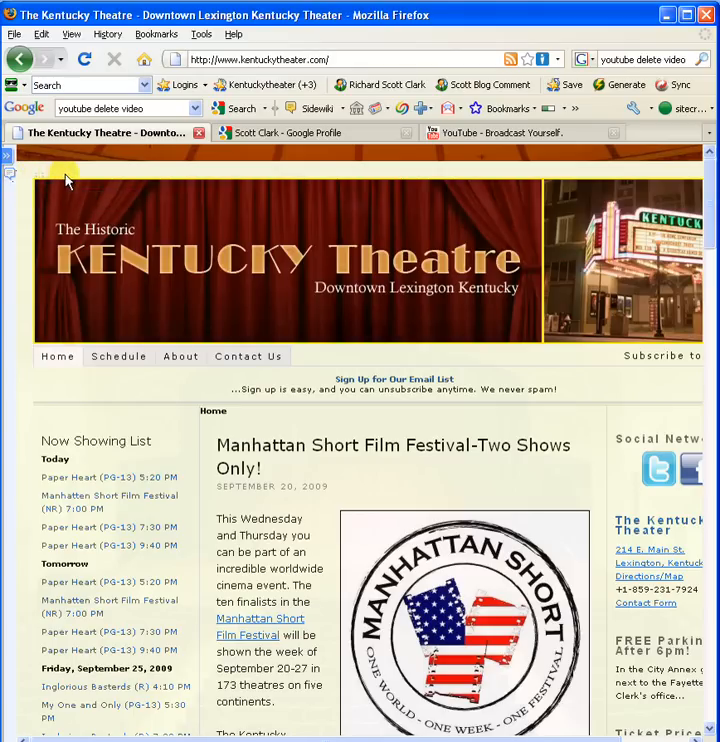
mouse_move(10, 164)
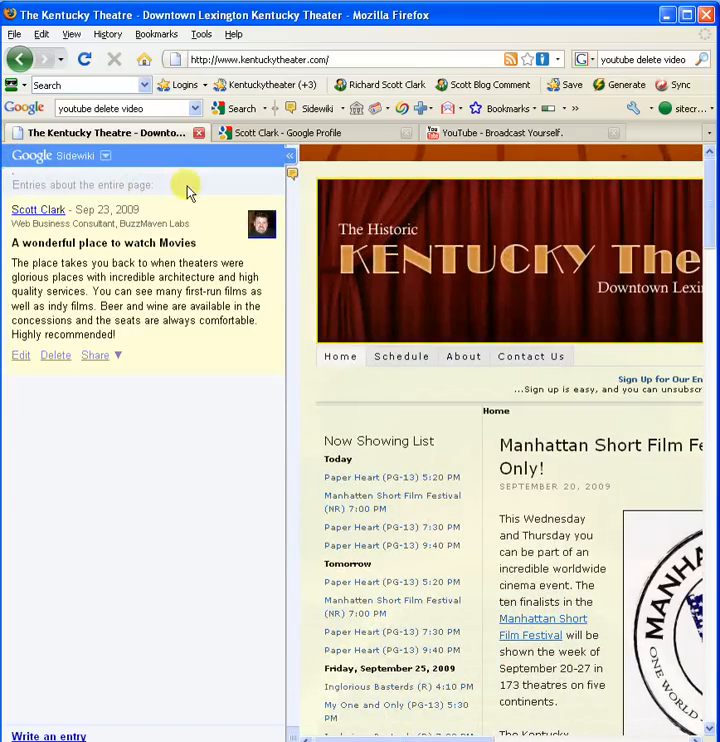
mouse_move(552, 502)
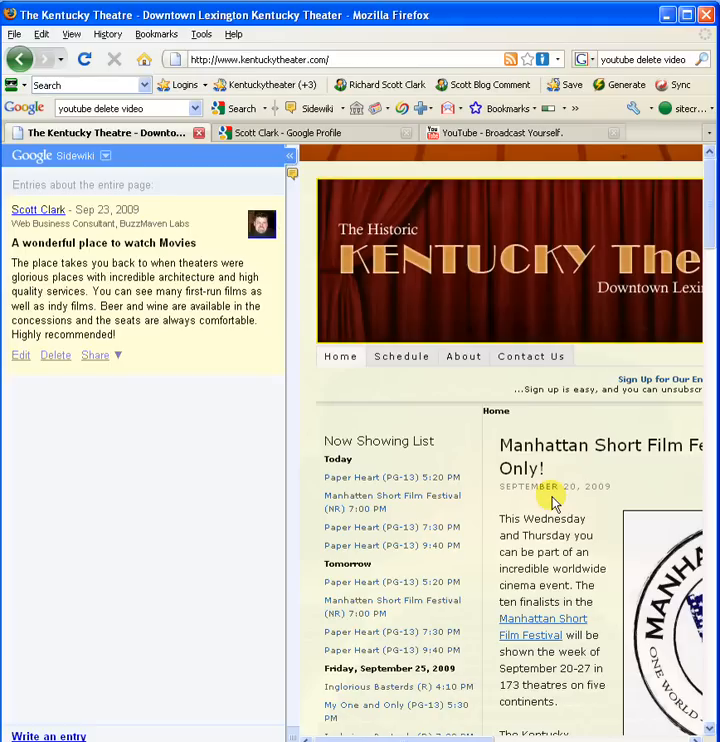
mouse_move(440, 344)
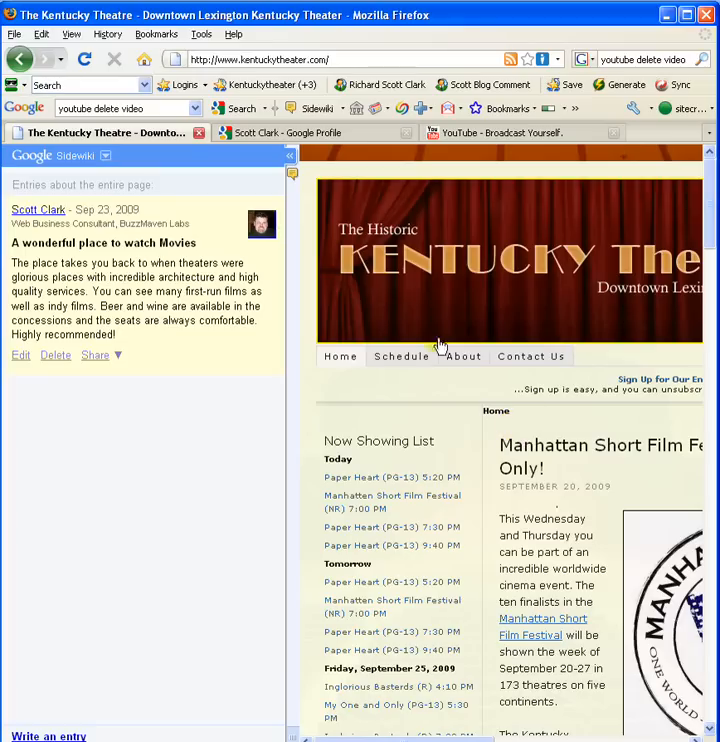
mouse_move(292, 172)
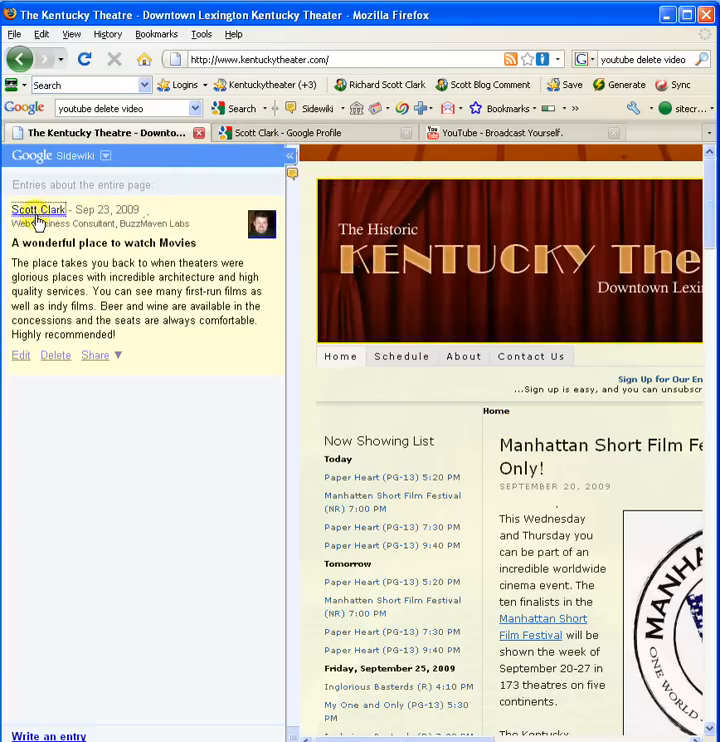
click(38, 210)
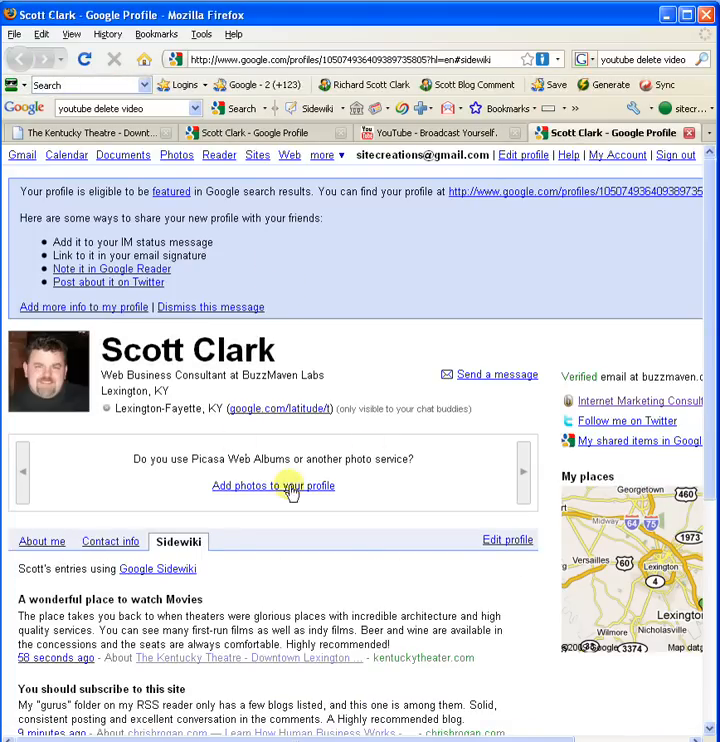
scroll(down, 3)
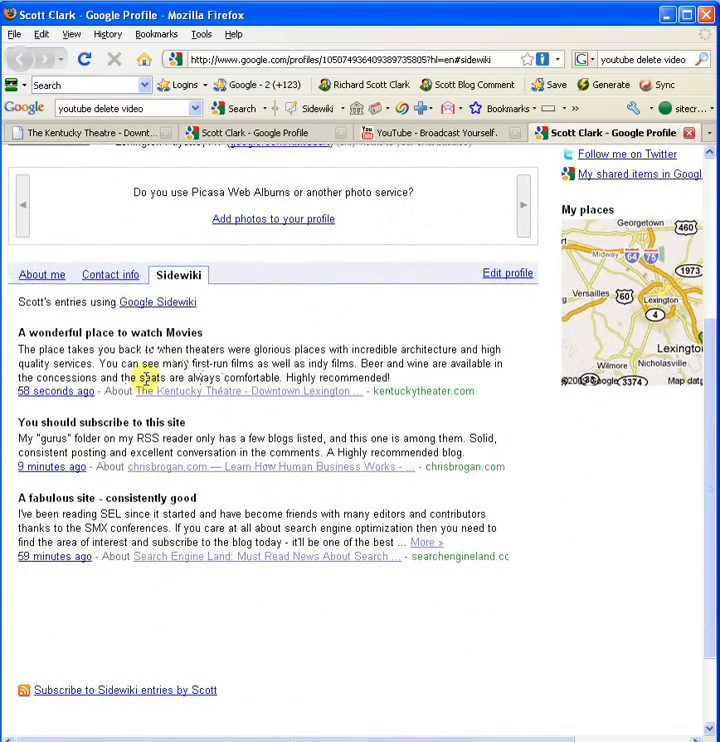
mouse_move(304, 412)
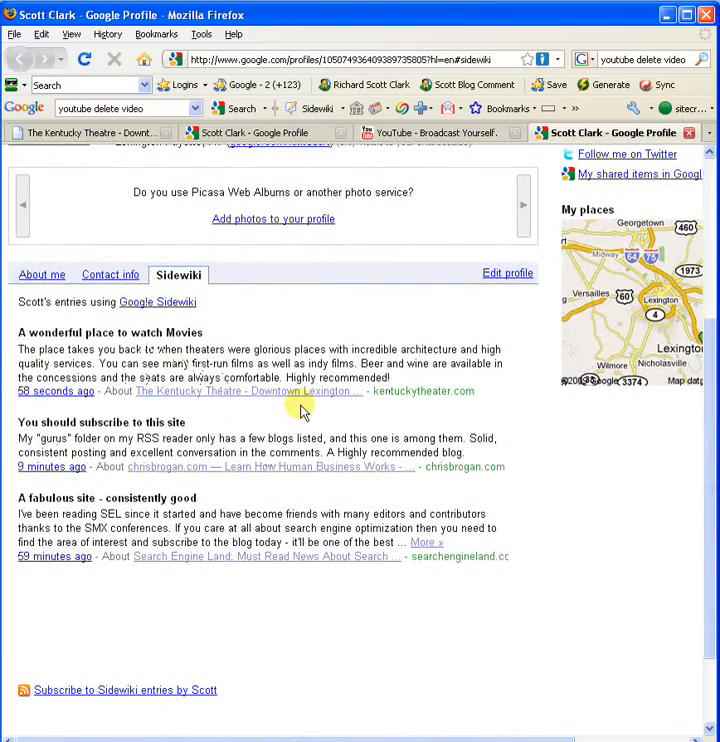
mouse_move(530, 304)
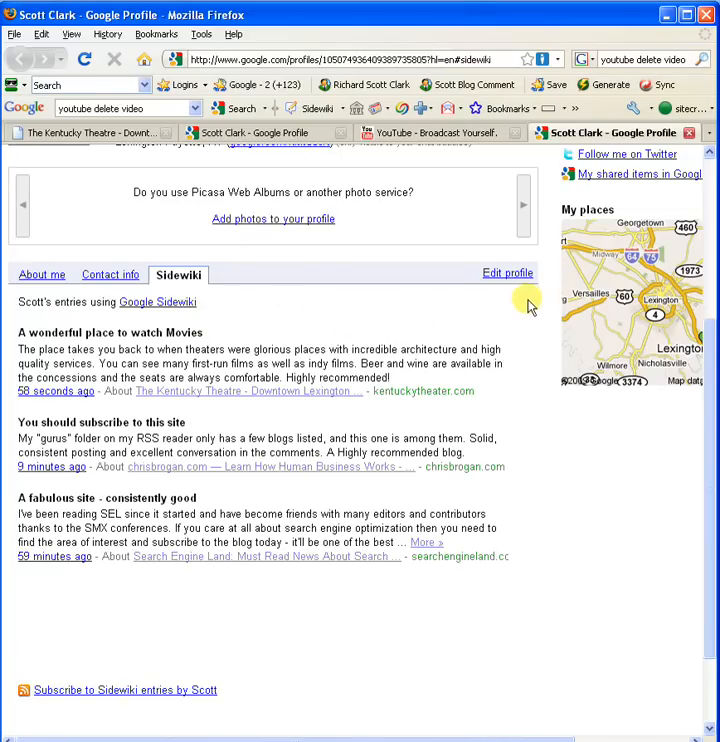
mouse_move(420, 318)
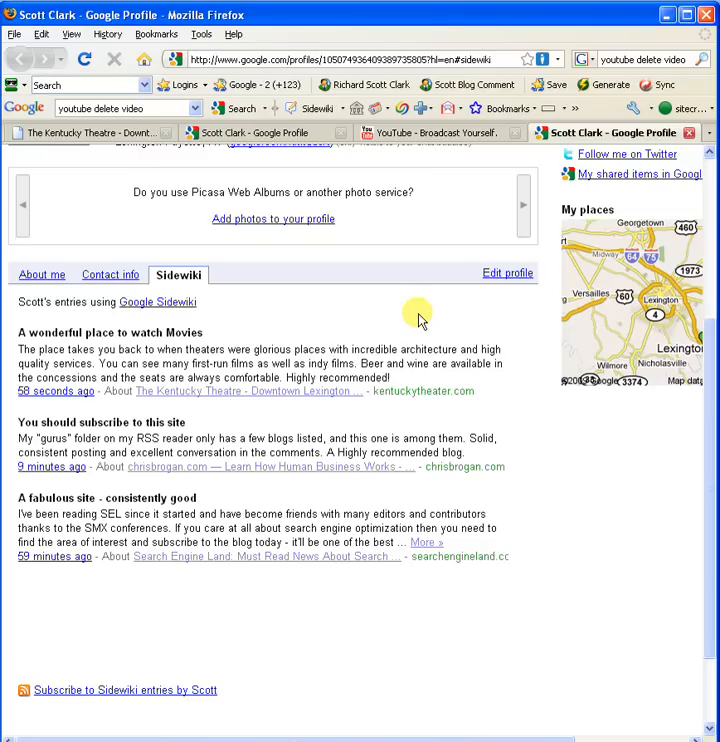
mouse_move(192, 696)
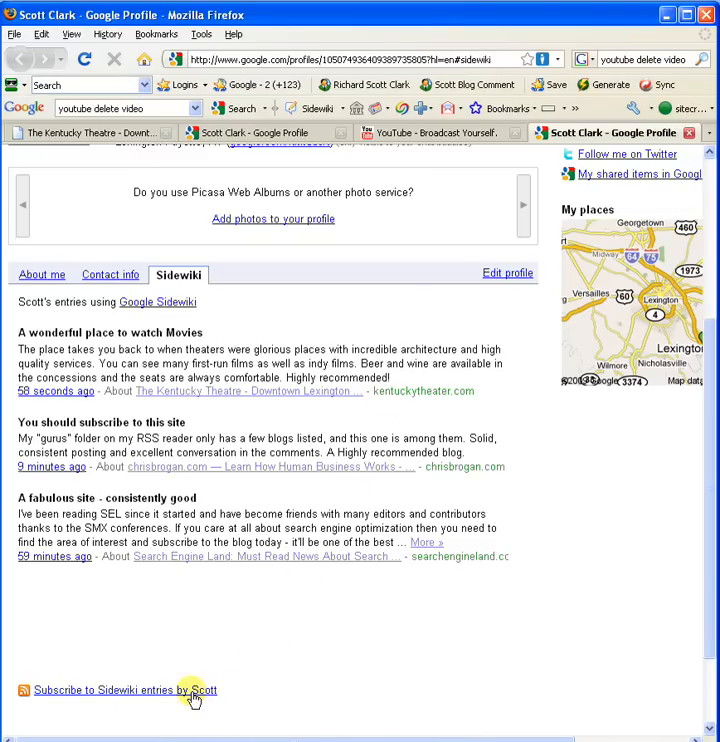
mouse_move(132, 700)
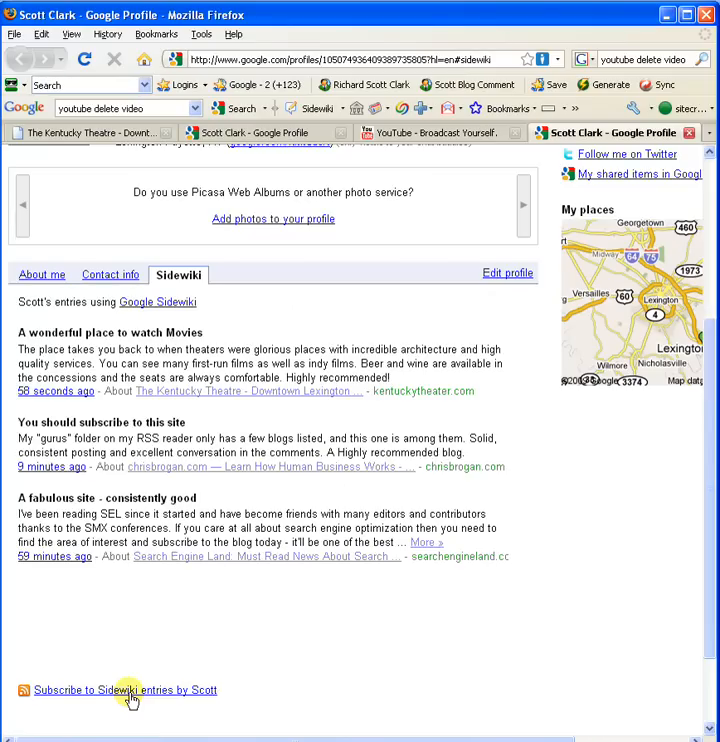
scroll(up, 3)
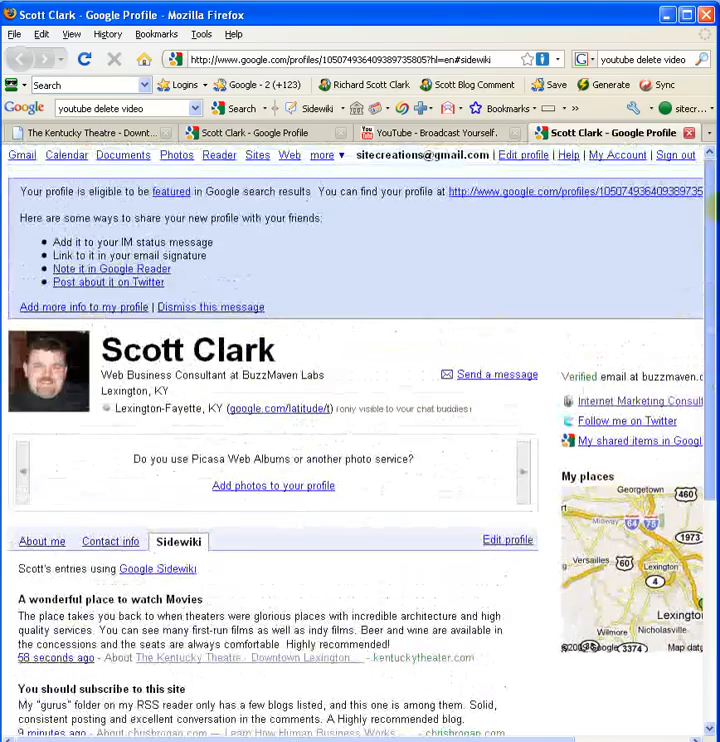
mouse_move(496, 302)
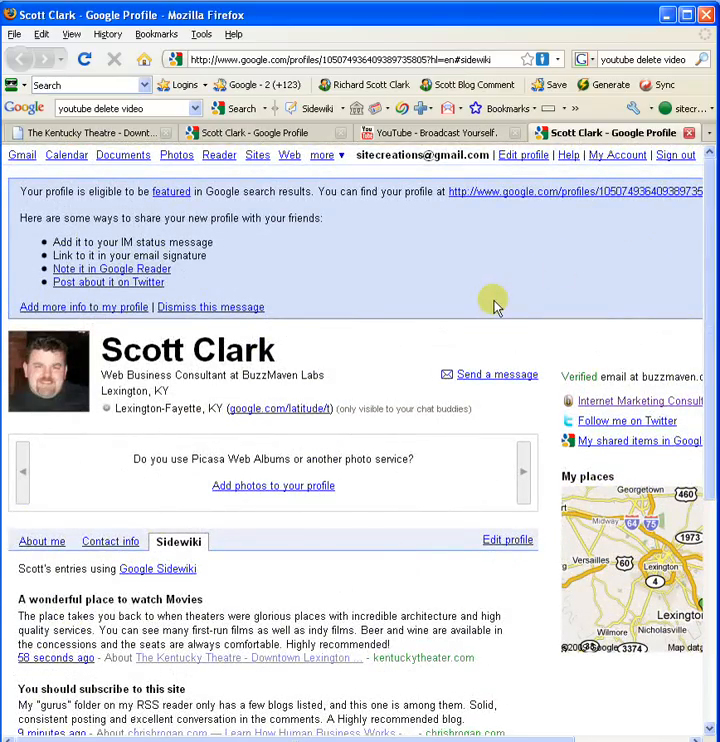
mouse_move(494, 300)
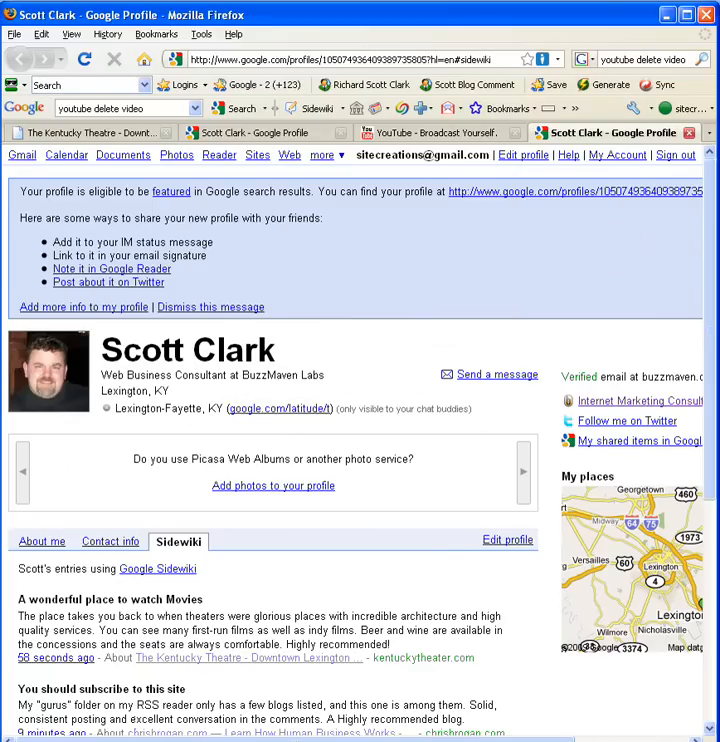